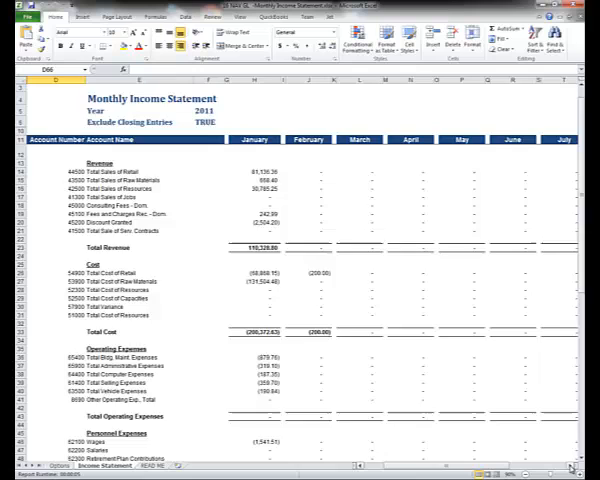
- Enter 2010 as the report year in Report Options and run the report
scroll(right, 3)
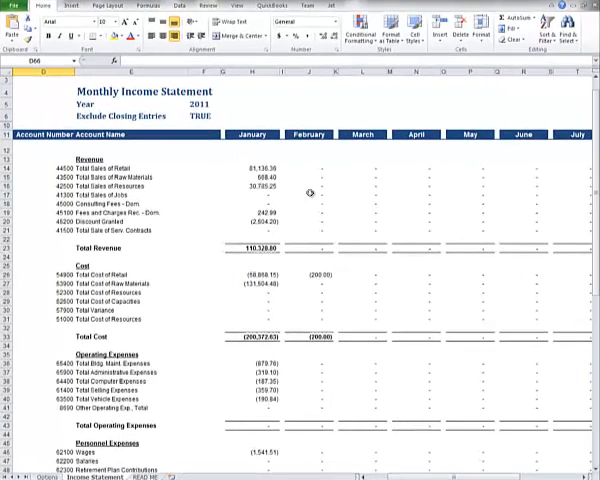
mouse_move(348, 340)
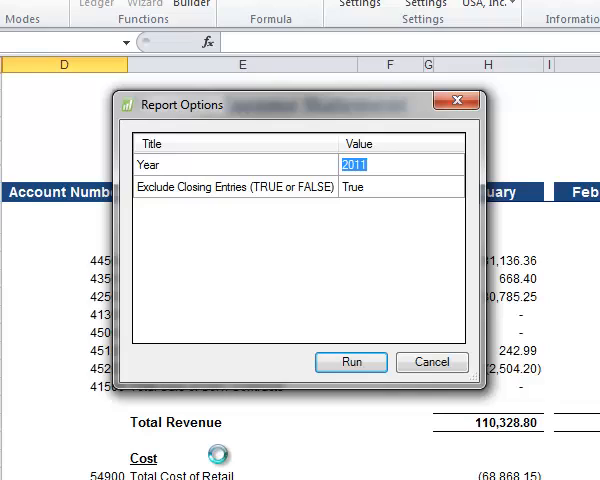
mouse_move(289, 113)
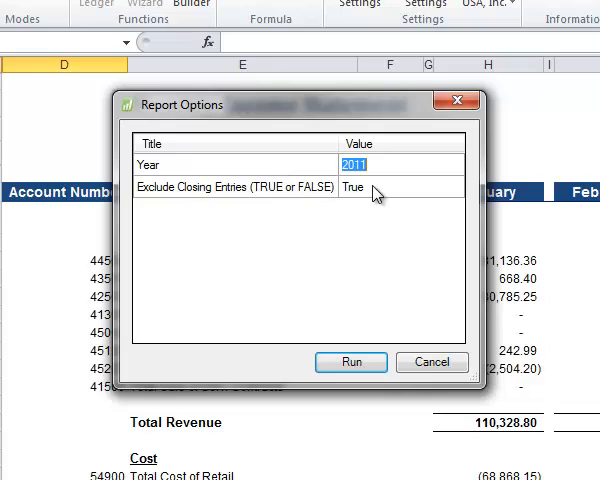
mouse_move(288, 212)
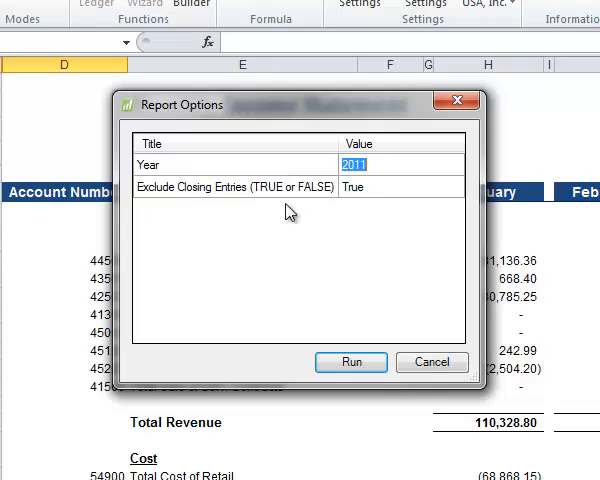
text(20)
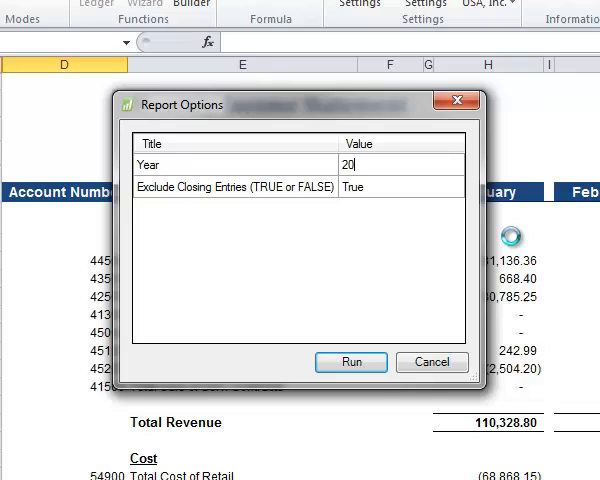
text(10)
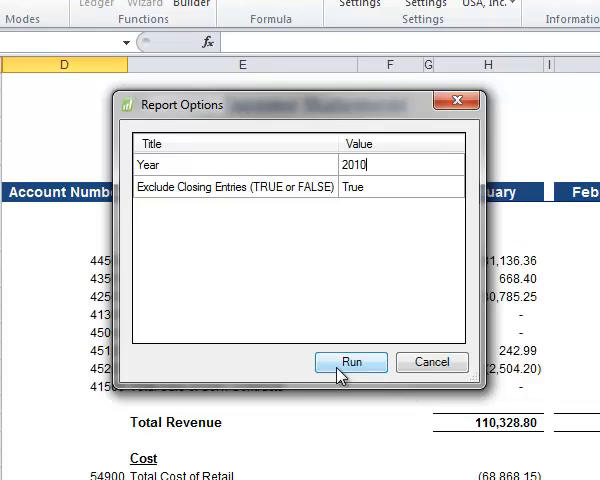
click(351, 362)
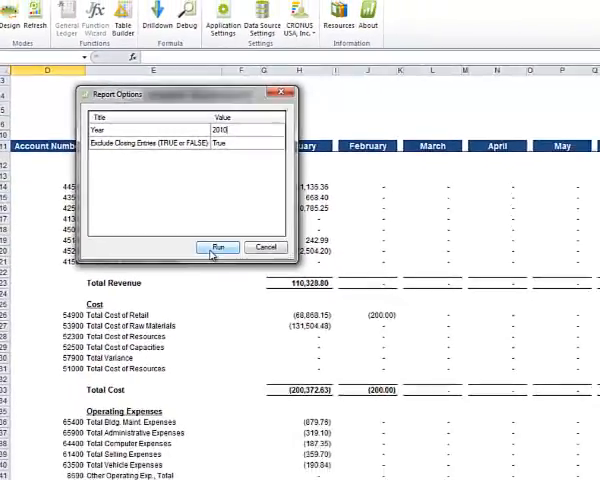
- Check the January consulting fees, retail sales and raw materials sales figures, leaving cells unchanged
click(220, 247)
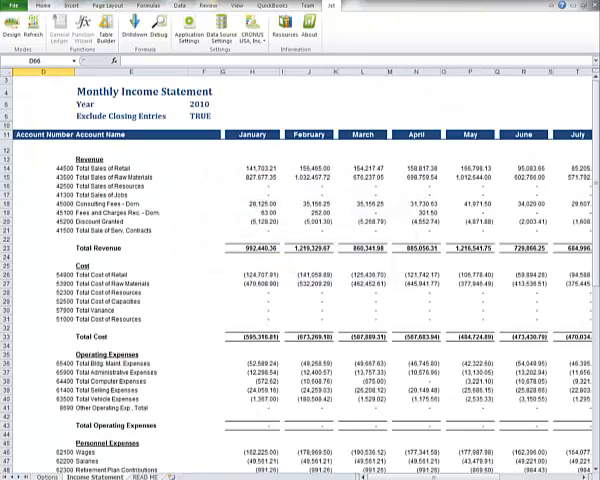
scroll(right, 3)
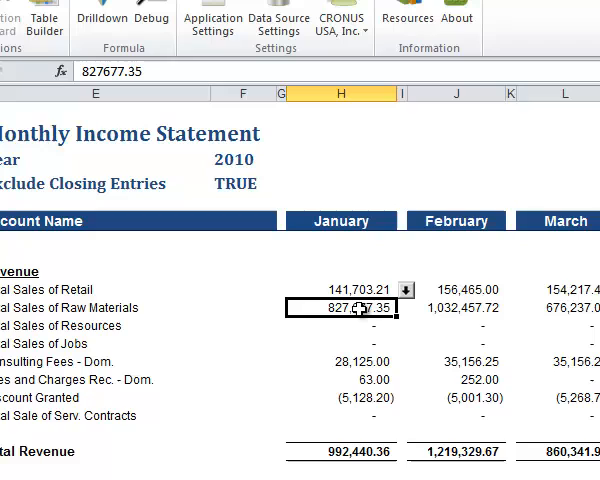
click(350, 361)
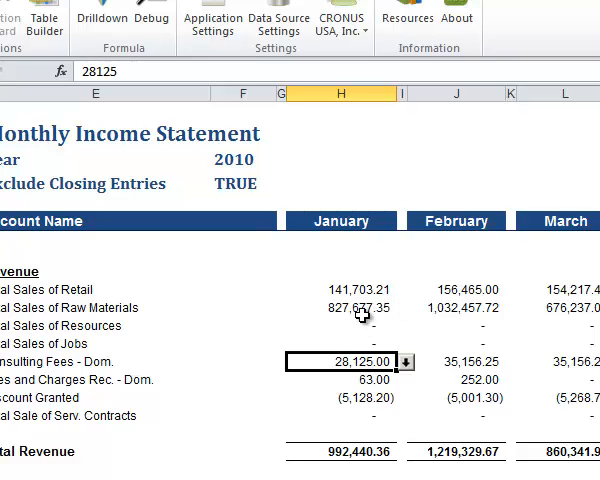
click(350, 289)
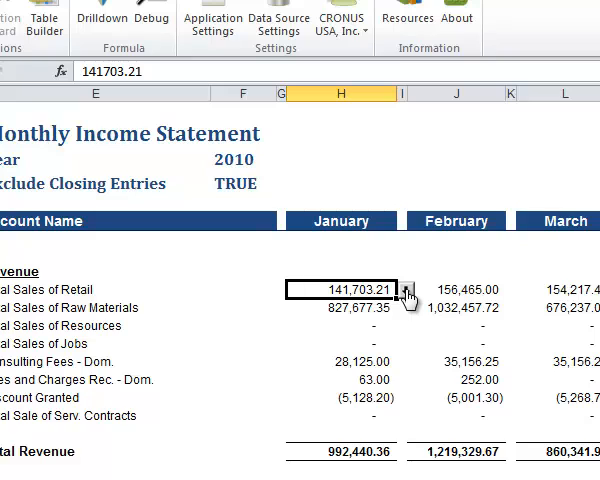
double_click(340, 289)
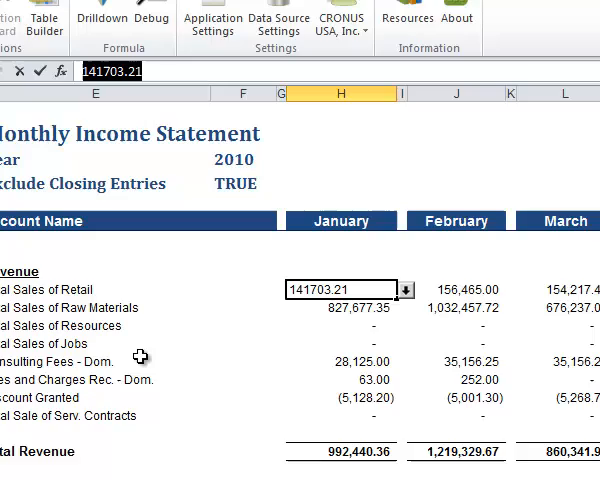
click(342, 361)
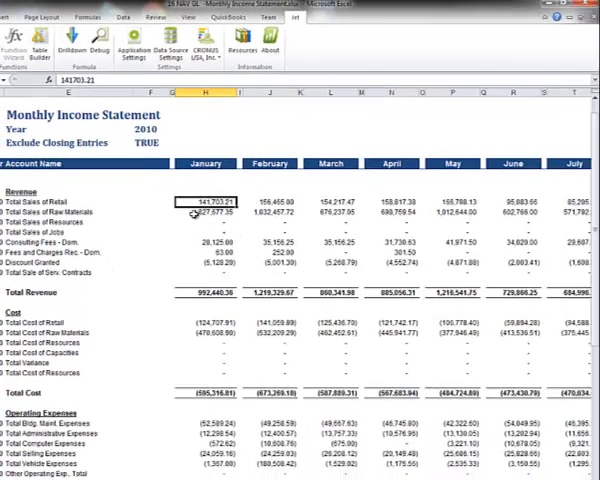
click(205, 216)
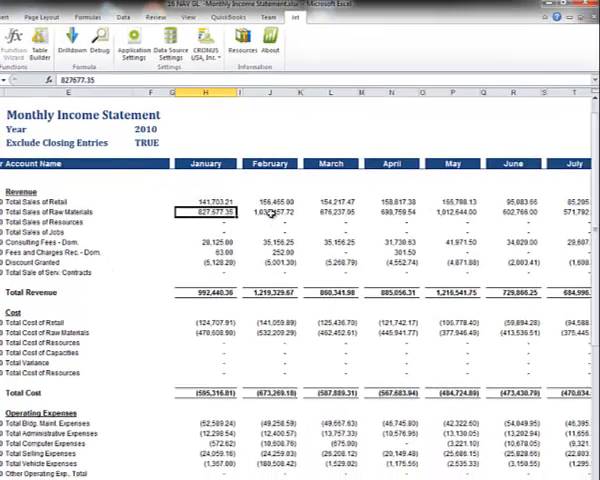
- Select February's Total Sales of Raw Materials figure for drilldown
click(269, 214)
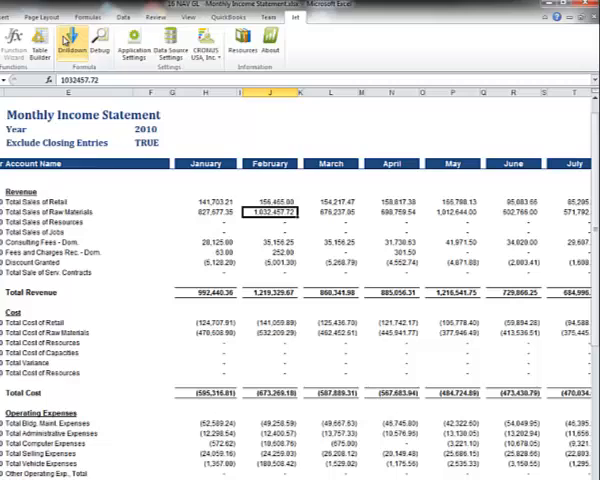
mouse_move(72, 48)
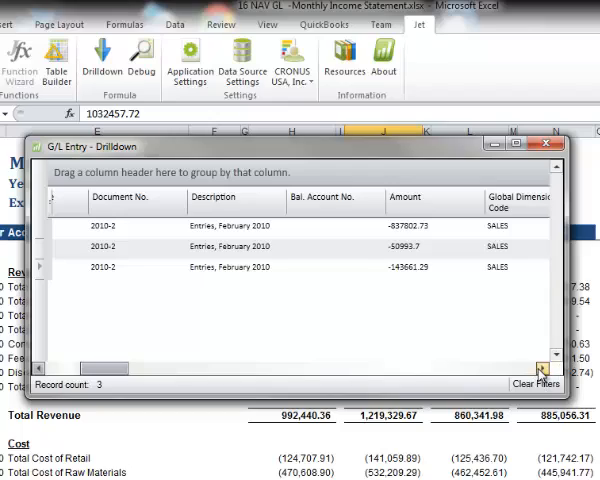
scroll(right, 3)
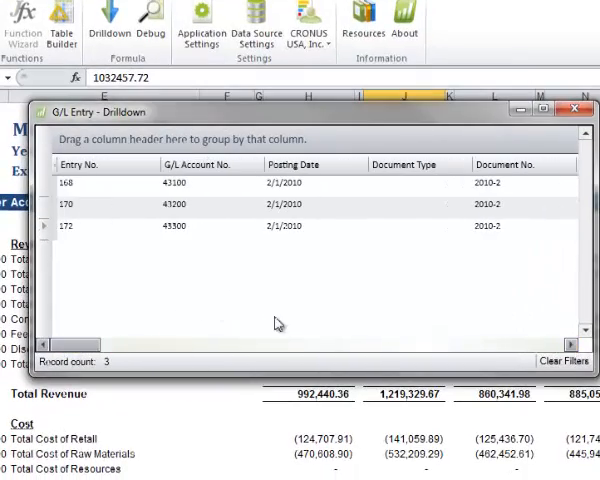
mouse_move(546, 196)
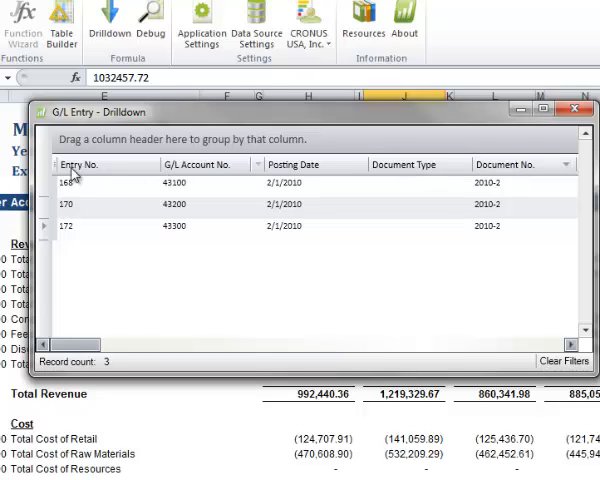
click(82, 164)
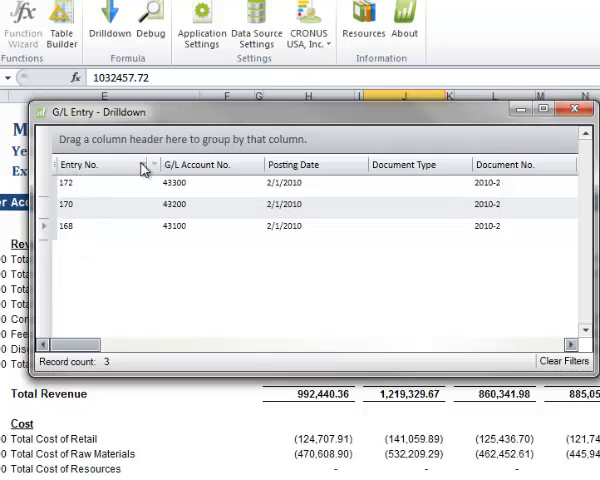
click(80, 164)
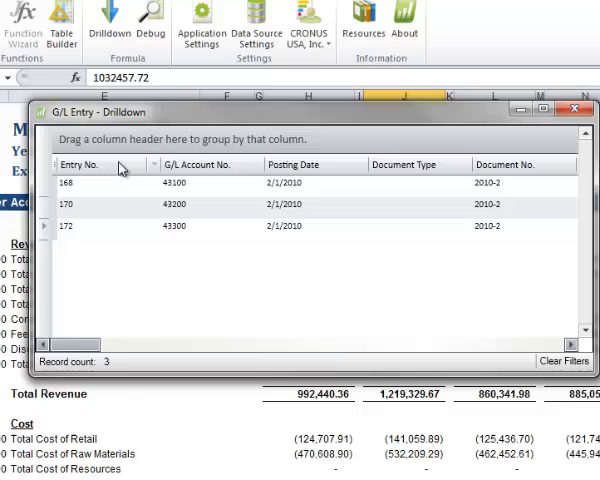
mouse_move(152, 169)
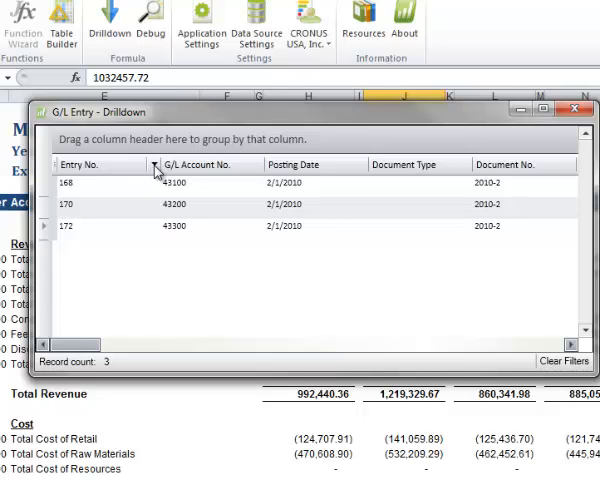
click(152, 164)
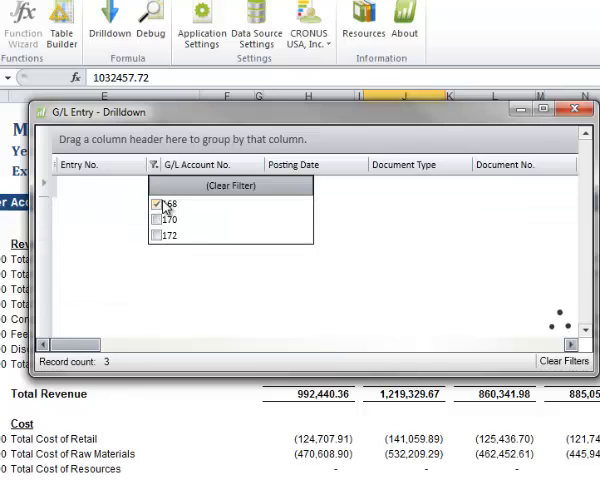
click(157, 219)
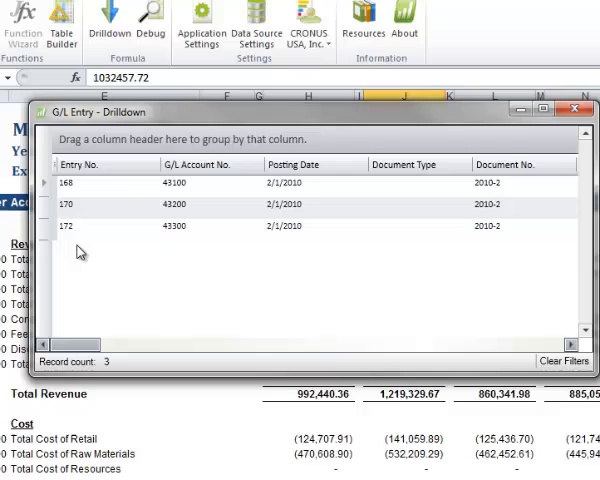
mouse_move(507, 182)
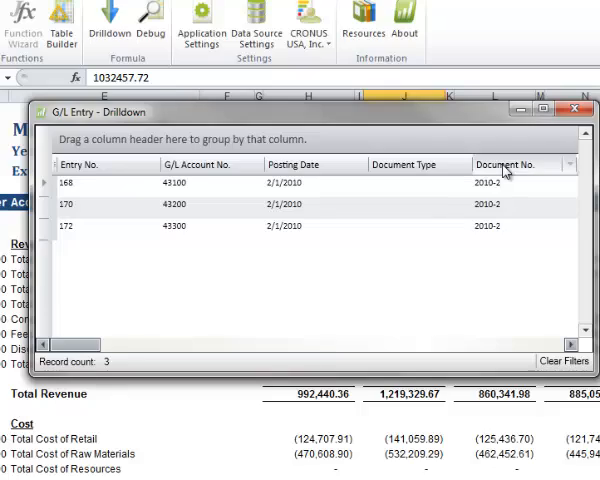
- Group the drilldown entries by Document No. and expand the 2010-2 group
drag(505, 164, 98, 141)
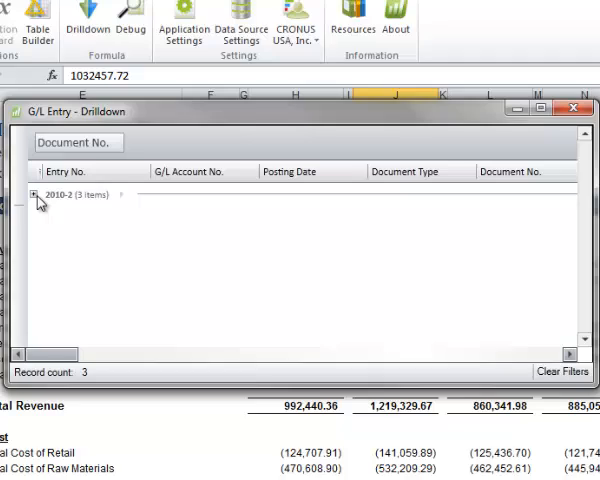
click(35, 195)
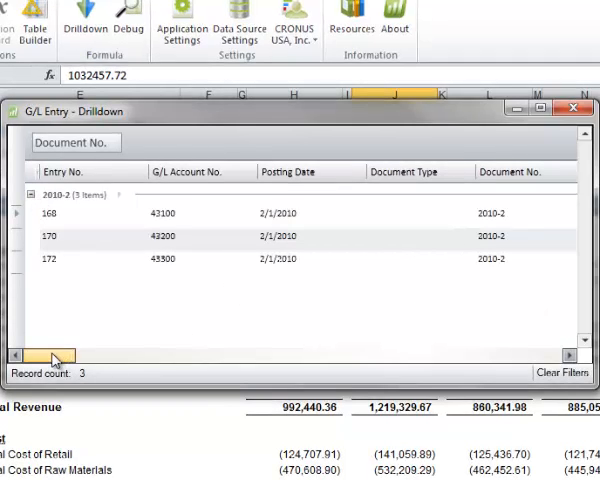
drag(53, 355, 148, 355)
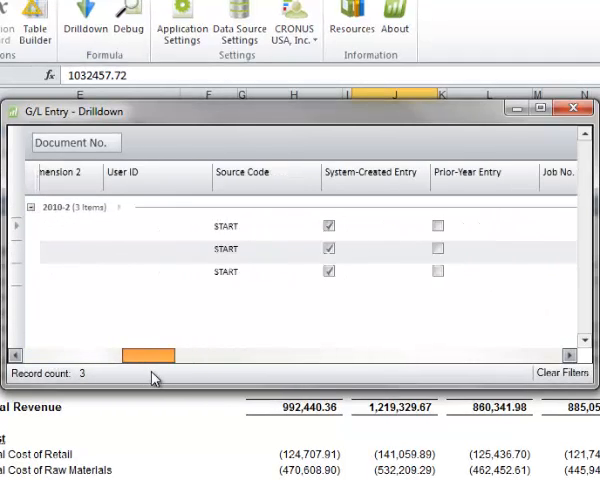
scroll(right, 3)
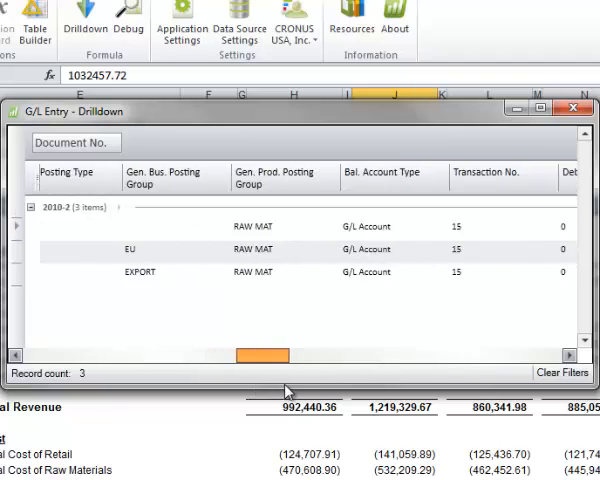
scroll(right, 3)
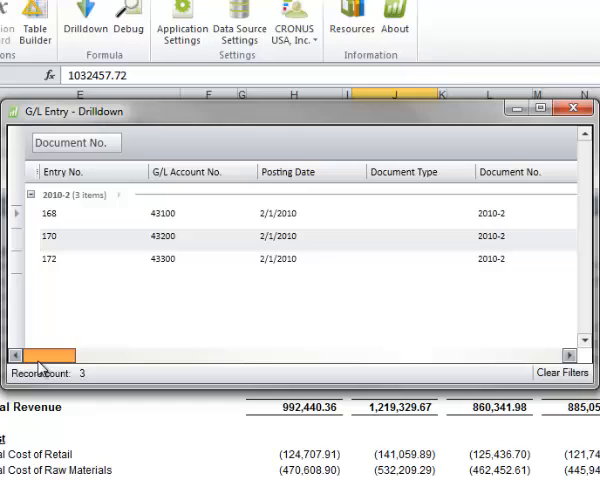
mouse_move(322, 378)
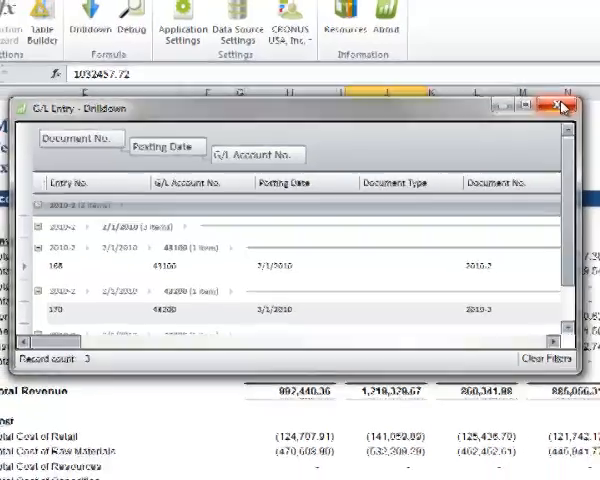
- Close the G/L Entry drilldown window
click(561, 107)
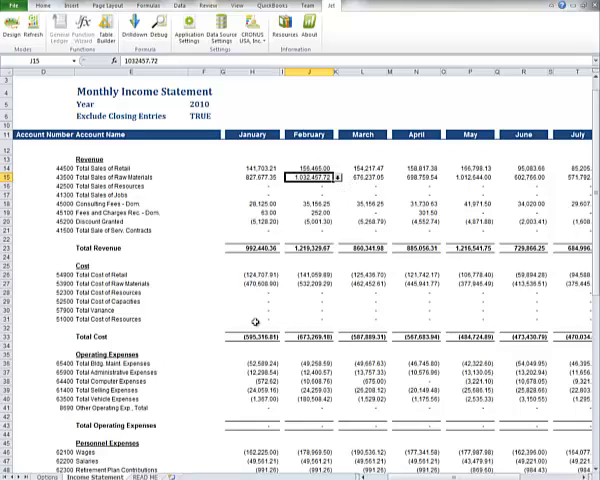
mouse_move(207, 201)
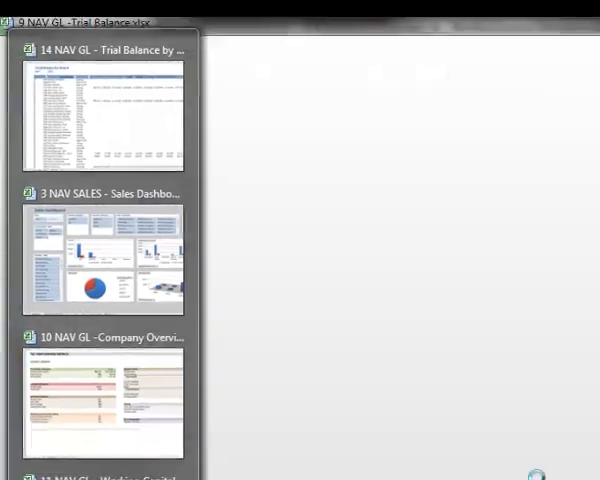
- Switch to the Trial Balance workbook and filter its slicer to Income Statement accounts
click(103, 116)
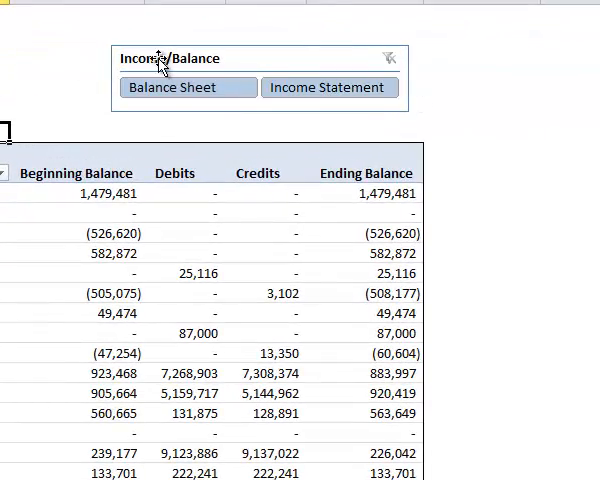
click(188, 87)
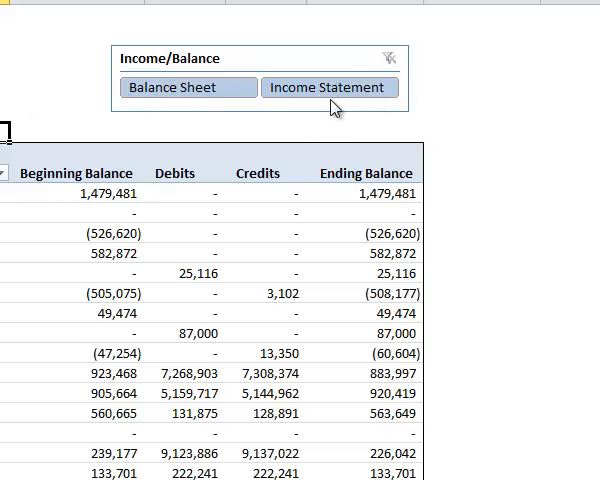
click(328, 88)
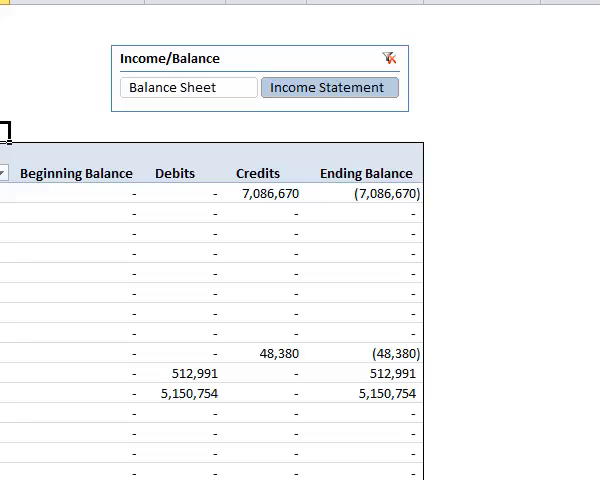
click(188, 91)
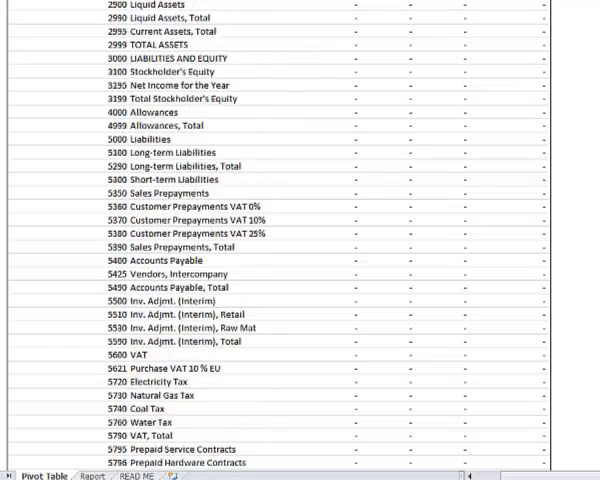
scroll(down, 3)
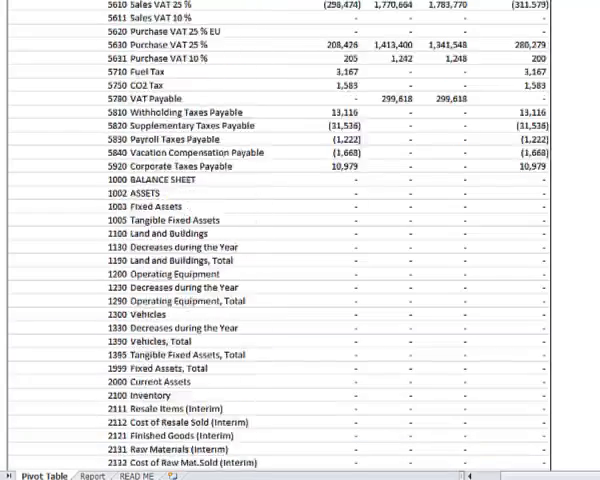
scroll(up, 3)
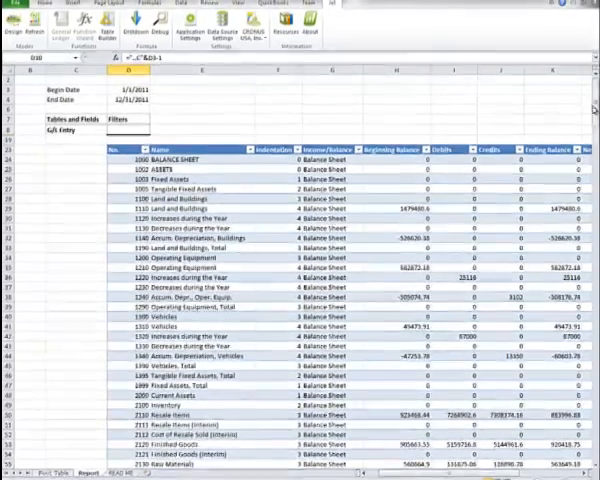
- Scroll down through the Report sheet's account data
scroll(down, 3)
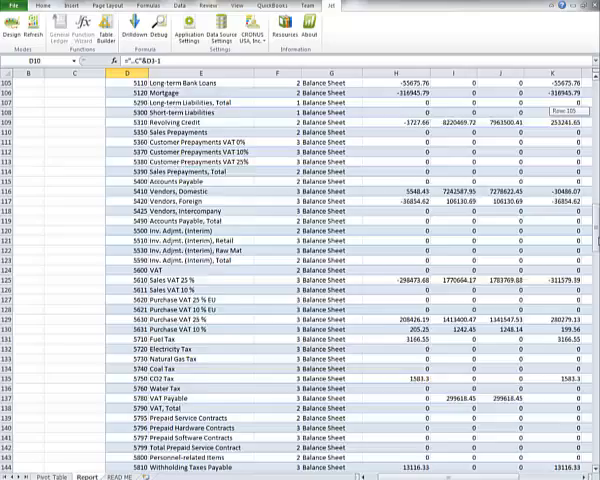
scroll(down, 3)
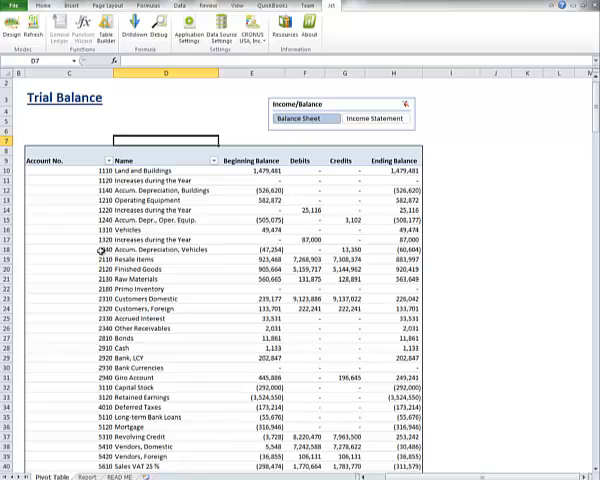
mouse_move(201, 341)
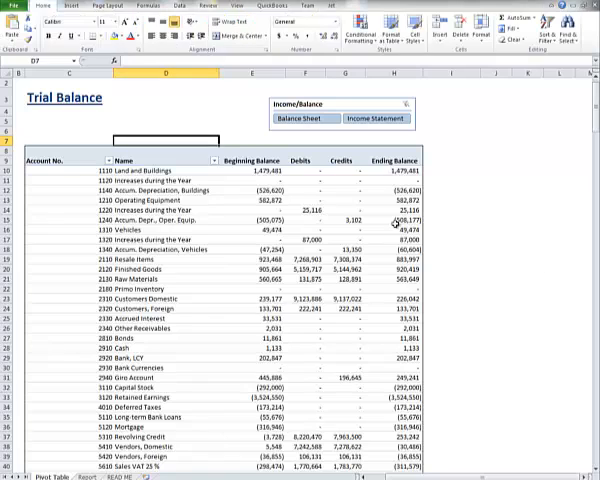
mouse_move(322, 209)
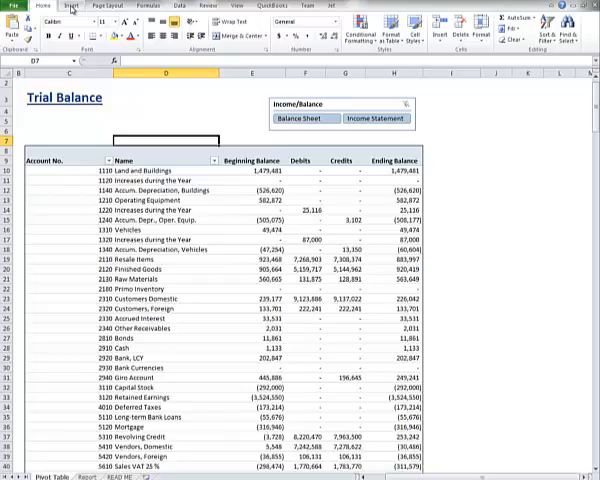
- Switch to the Trial Balance by Month workbook's 2011 pivot
click(47, 5)
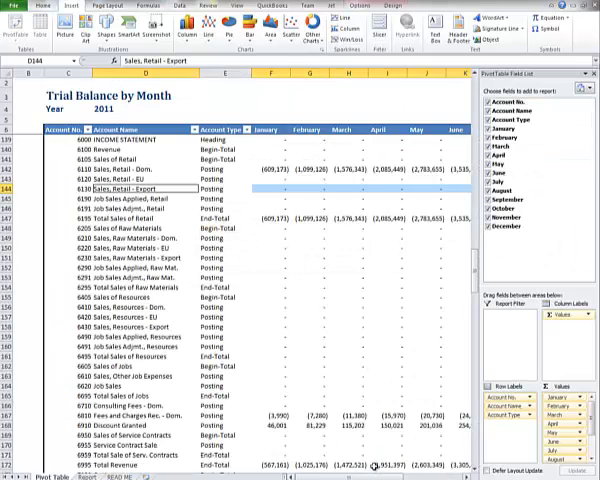
- Scroll across later months, then move toward the KPI scorecard workbook
scroll(right, 3)
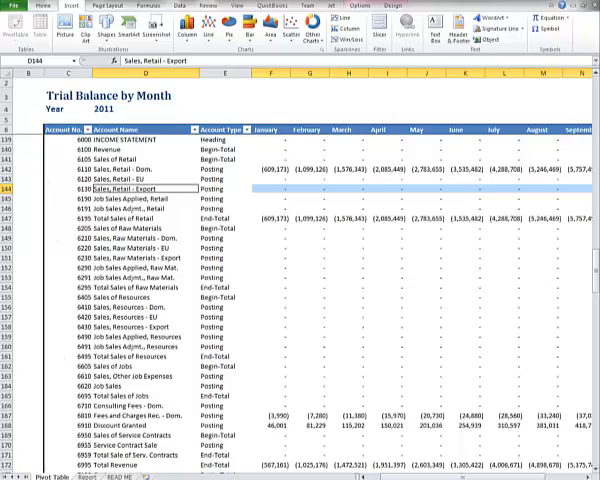
click(88, 464)
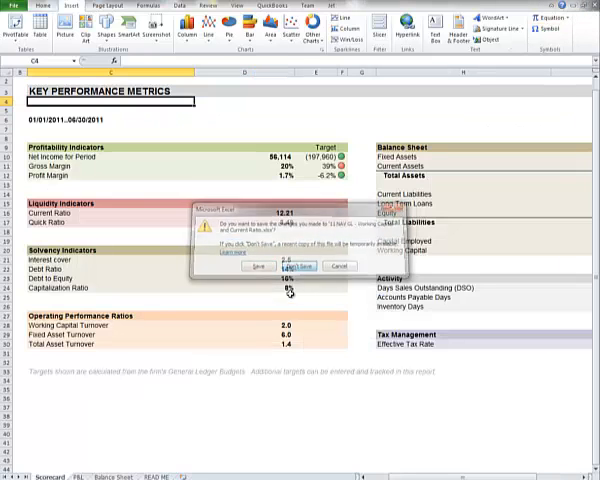
- Discard the closing workbook's changes and view the Sales Dashboard
click(300, 267)
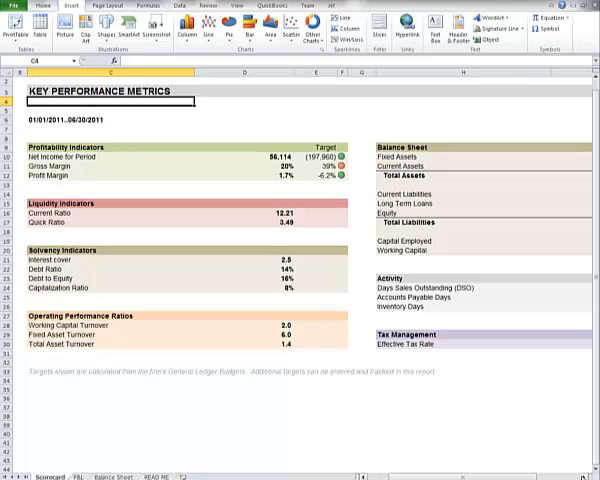
scroll(right, 3)
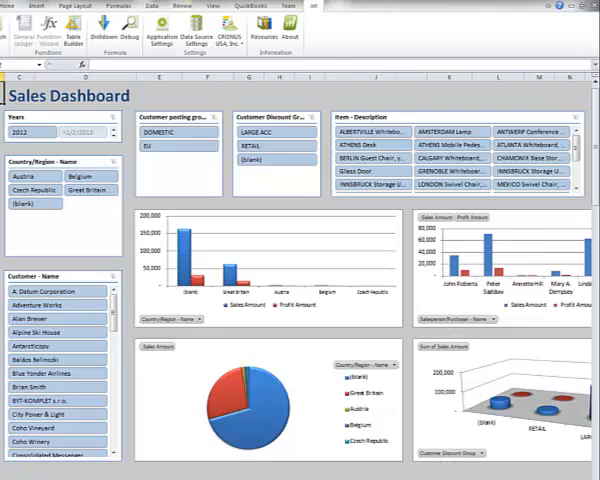
scroll(right, 3)
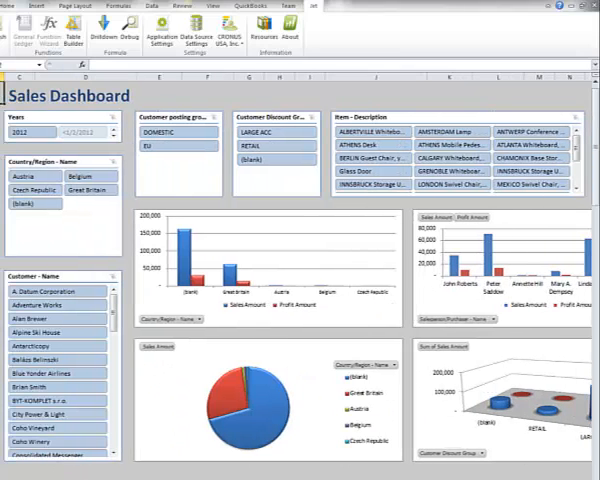
click(50, 387)
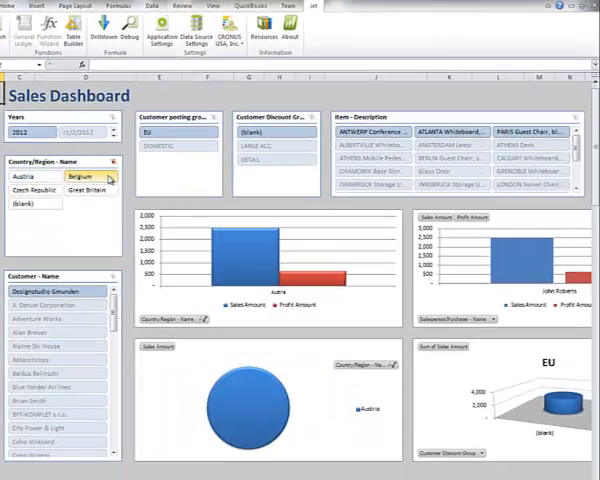
click(30, 205)
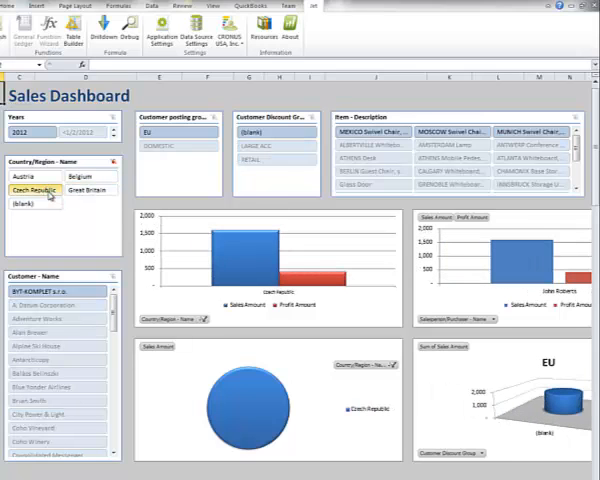
click(90, 190)
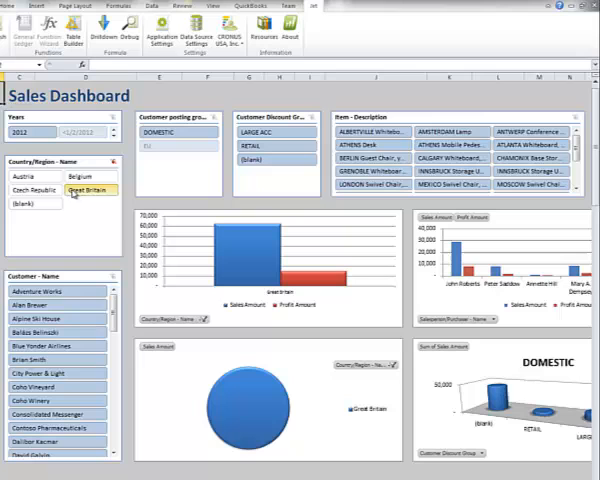
scroll(down, 3)
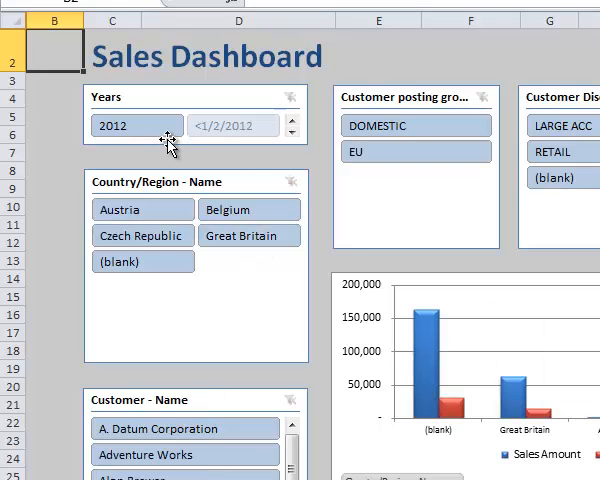
- Inspect the Data 2 pivot behind the dashboard, then return to the Sales Dashboard
click(232, 126)
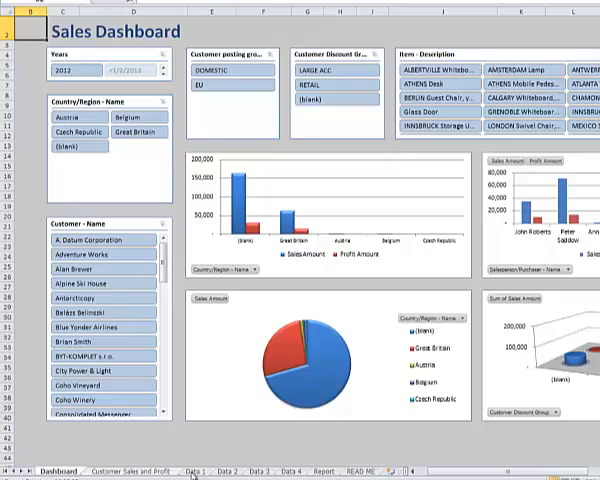
click(199, 469)
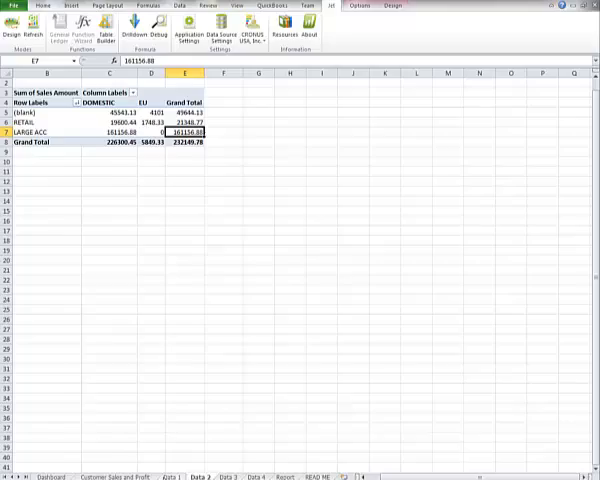
click(114, 479)
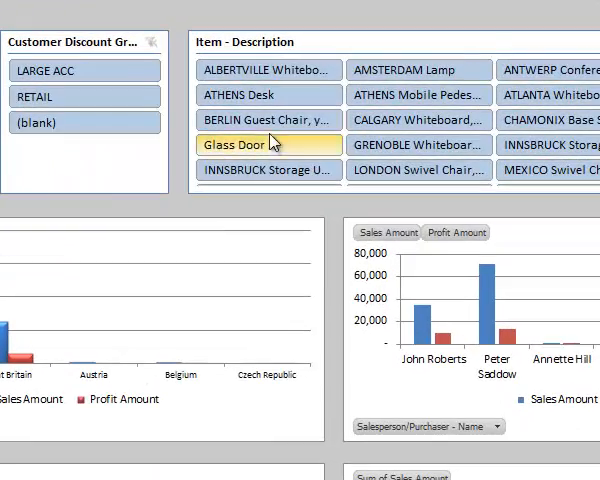
- Filter the Sales Dashboard's Item slicer to Glass Door plus Amsterdam Lamp
click(417, 119)
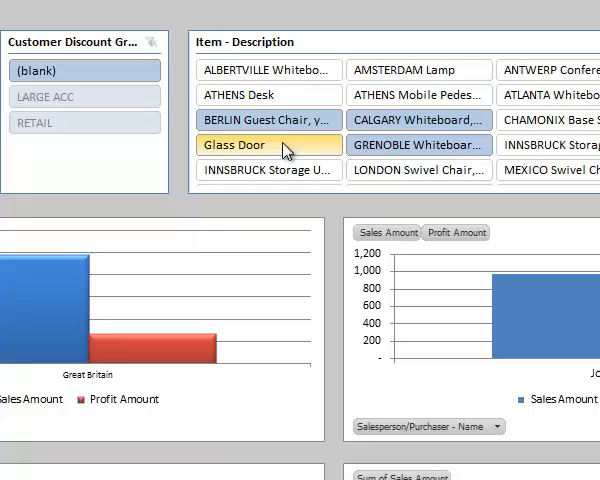
click(417, 69)
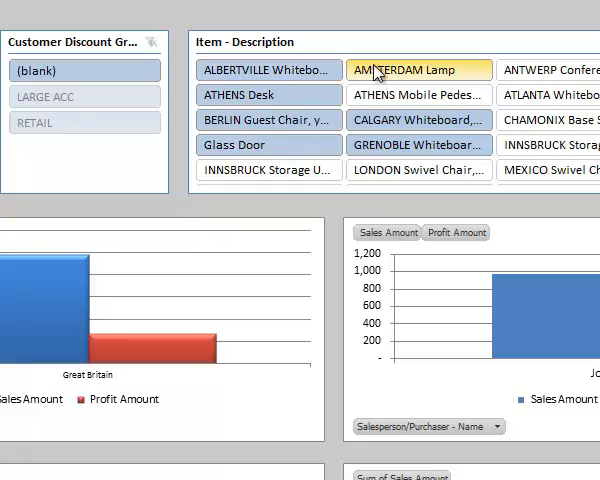
click(415, 119)
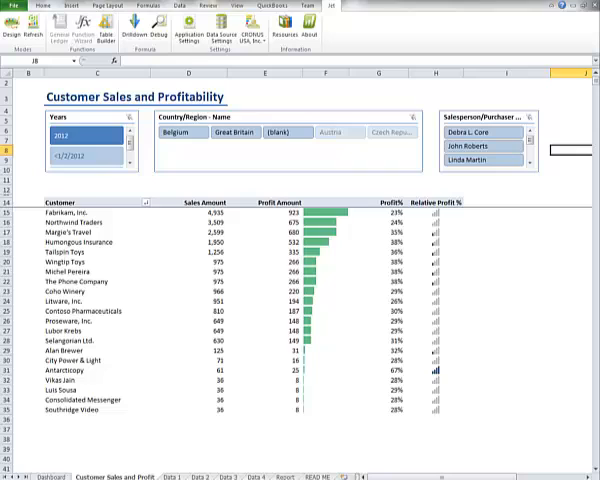
mouse_move(342, 331)
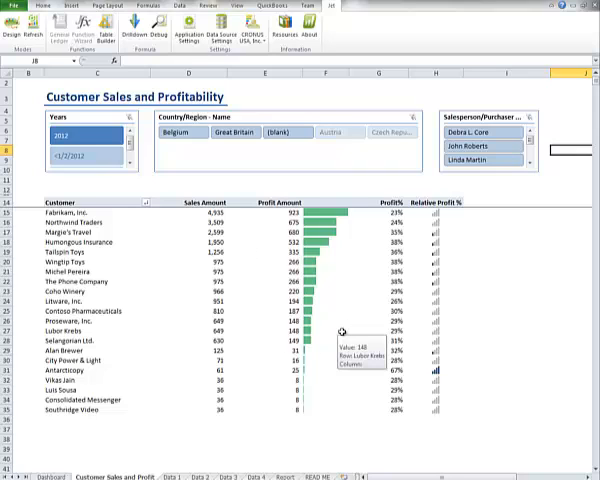
mouse_move(145, 402)
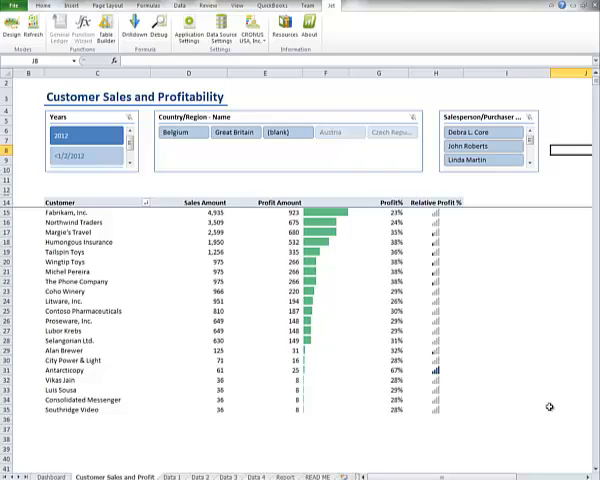
mouse_move(505, 288)
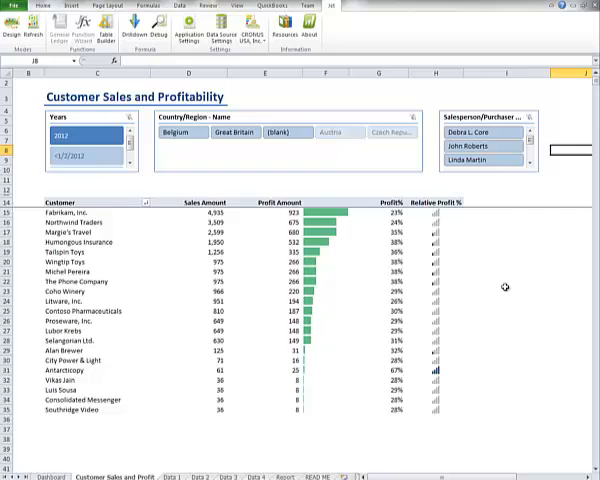
- Review the 2012 customer profitability table for Belgium, Great Britain and blank regions
click(487, 146)
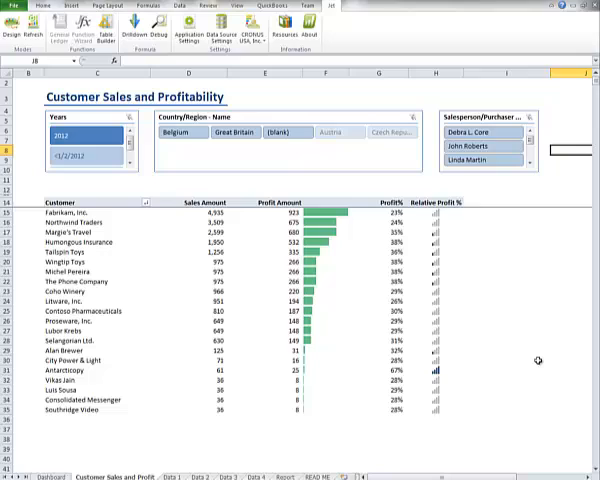
mouse_move(593, 355)
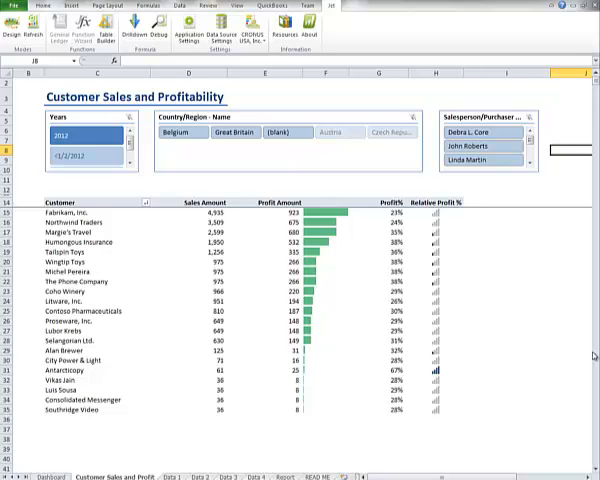